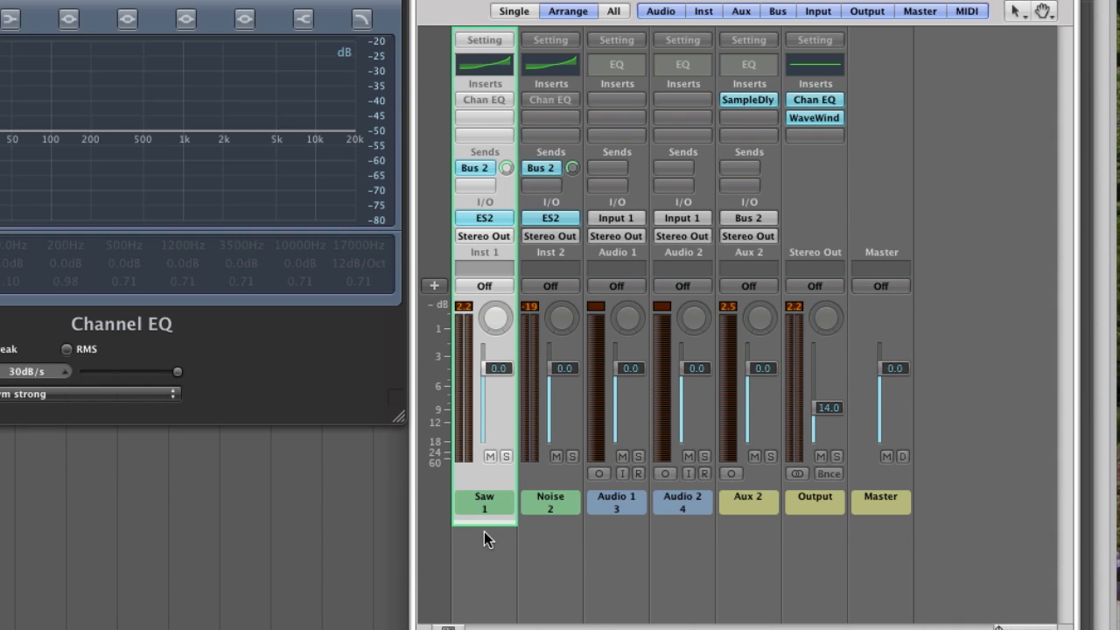
{"action": "mouse_move", "coordinate": [483, 437]}
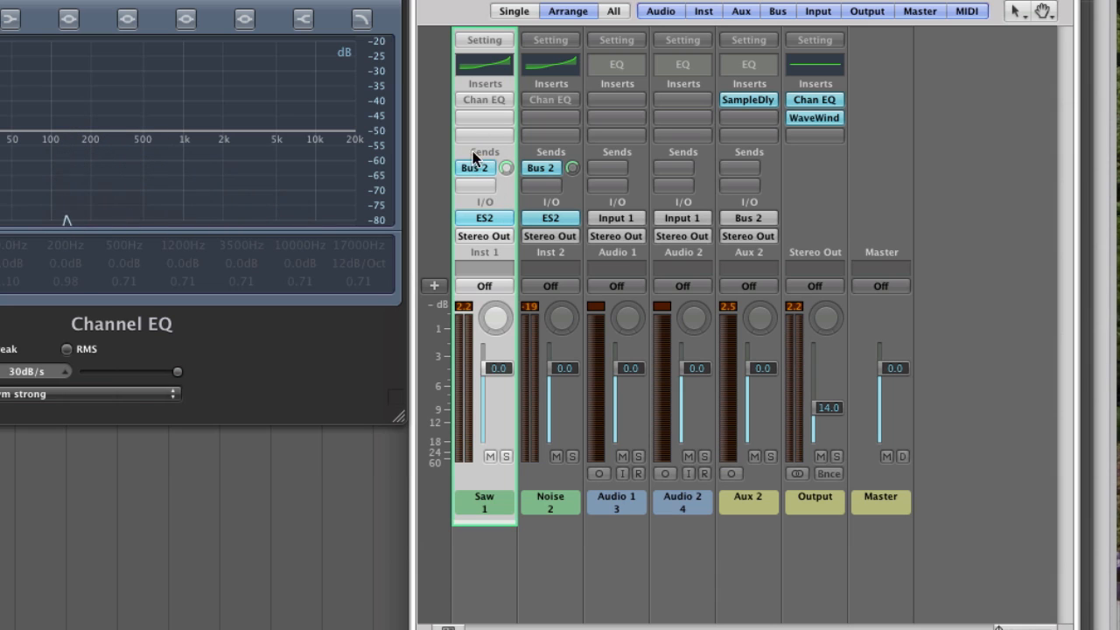
{"action": "mouse_move", "coordinate": [776, 462]}
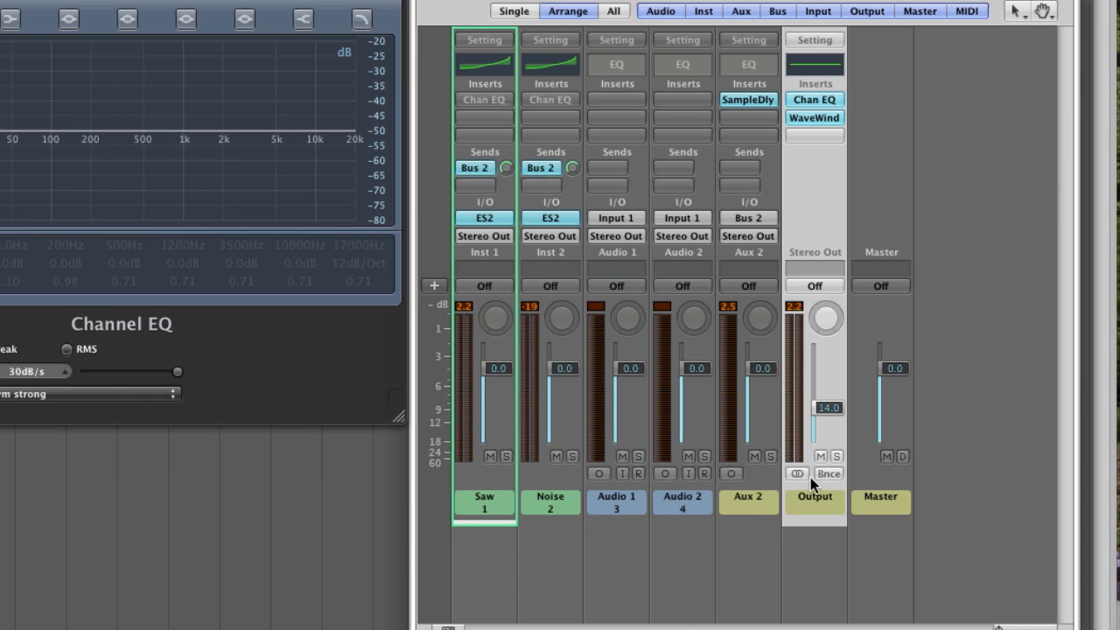
{"action": "mouse_move", "coordinate": [466, 182]}
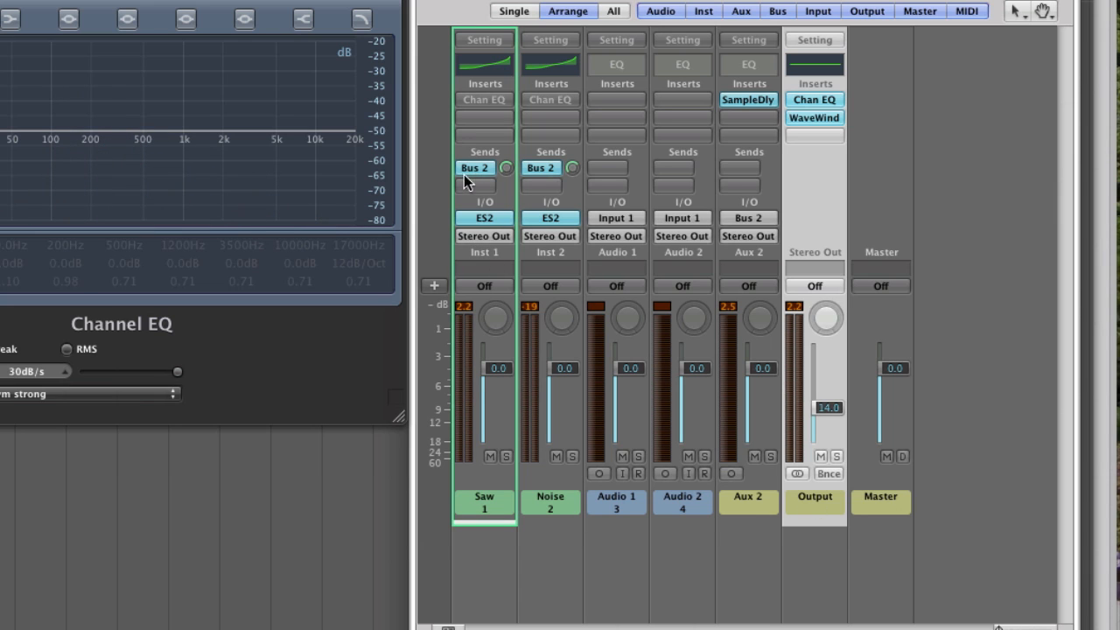
{"action": "mouse_move", "coordinate": [494, 182]}
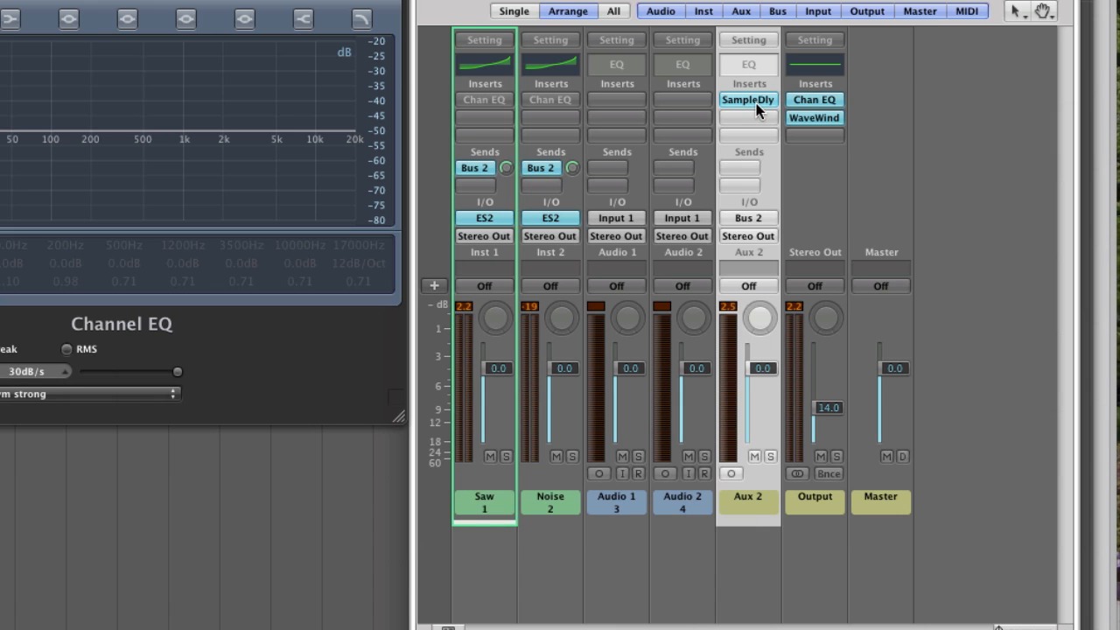
Show the Aux 2 Sample Delay plugin next to the WaveWindow scope and Channel EQ analyzer
{"action": "left_click", "coordinate": [747, 98]}
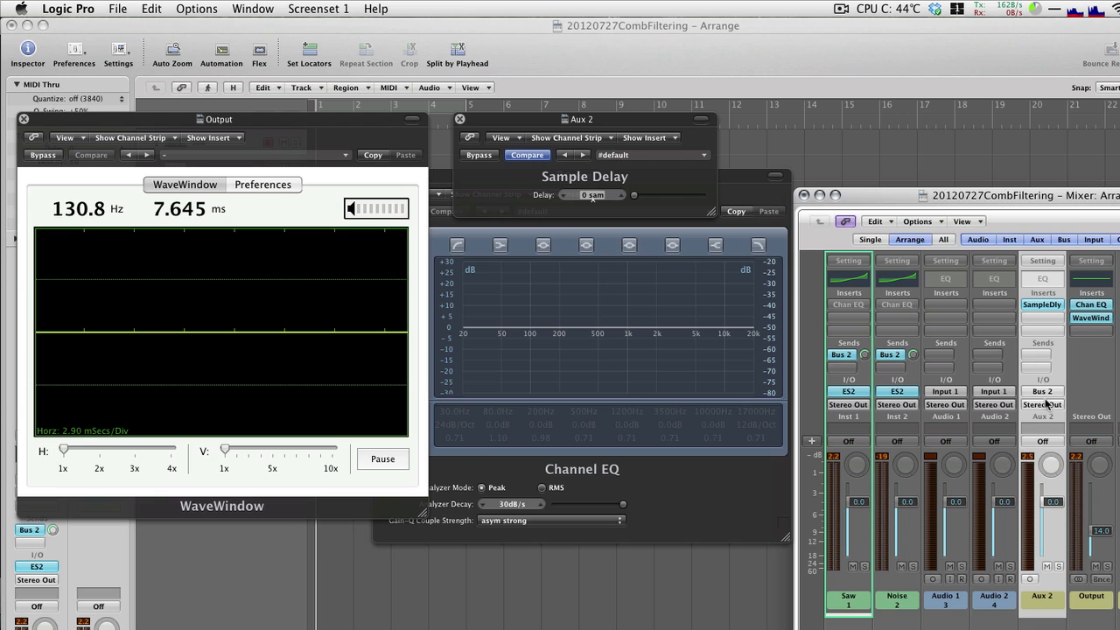
{"action": "mouse_move", "coordinate": [1083, 294]}
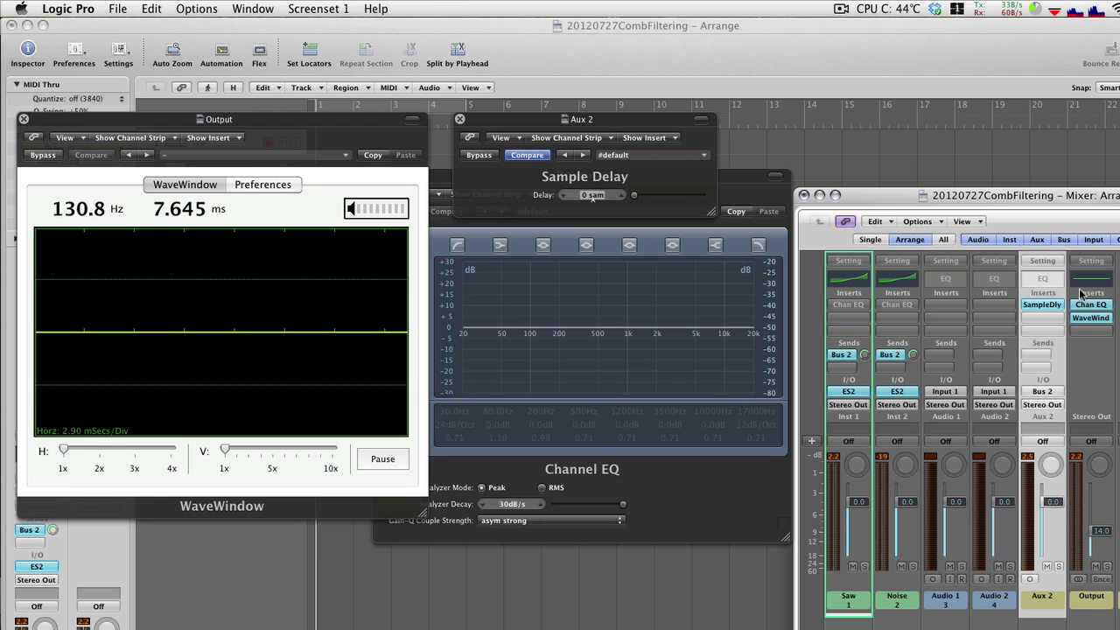
{"action": "mouse_move", "coordinate": [504, 392]}
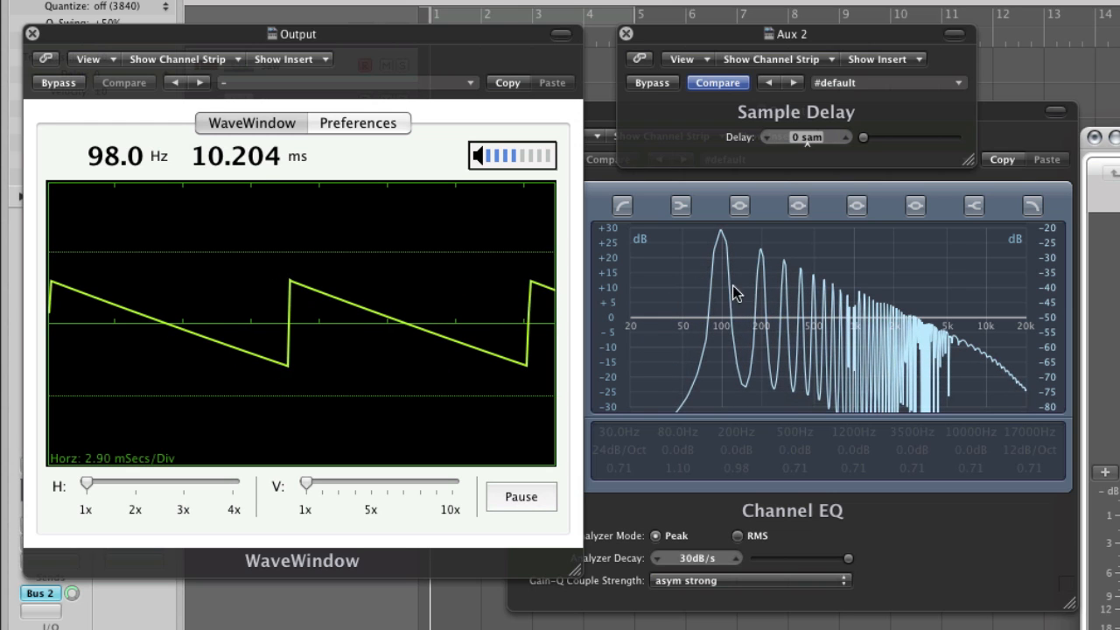
{"action": "mouse_move", "coordinate": [647, 294]}
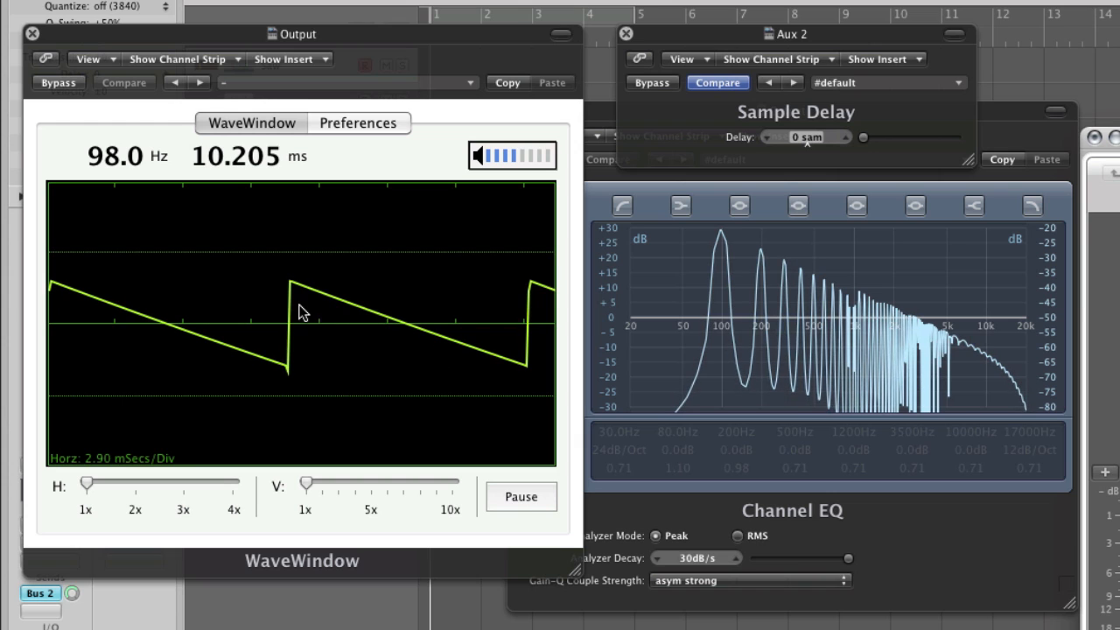
{"action": "mouse_move", "coordinate": [416, 341]}
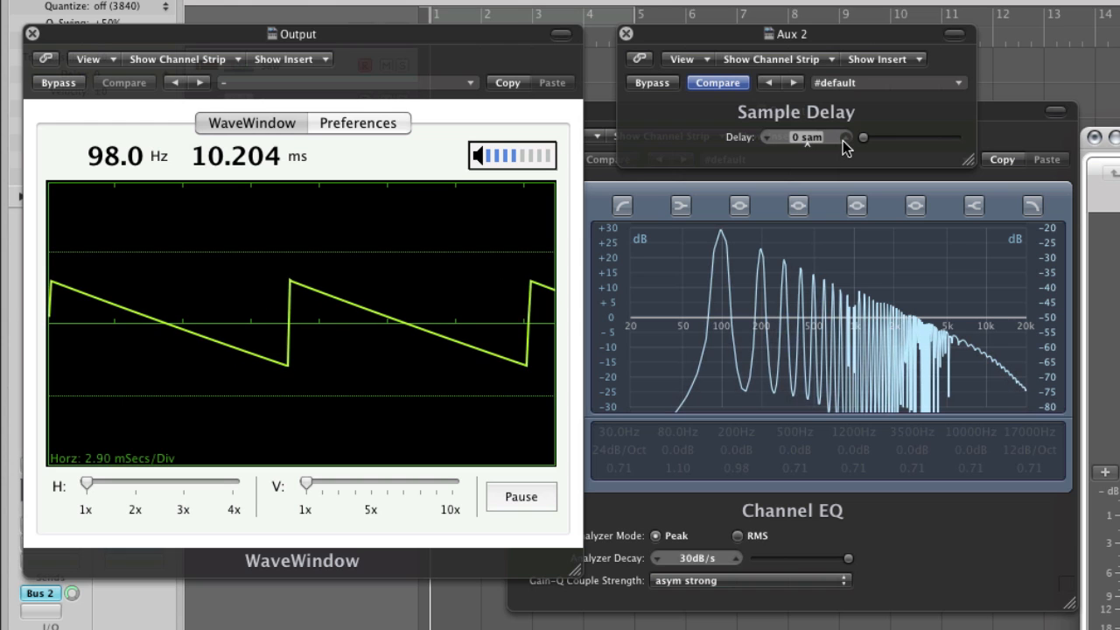
Begin adjusting the Delay value from 0 to 1 sample while the 98 Hz saw plays
{"action": "left_click", "coordinate": [845, 133]}
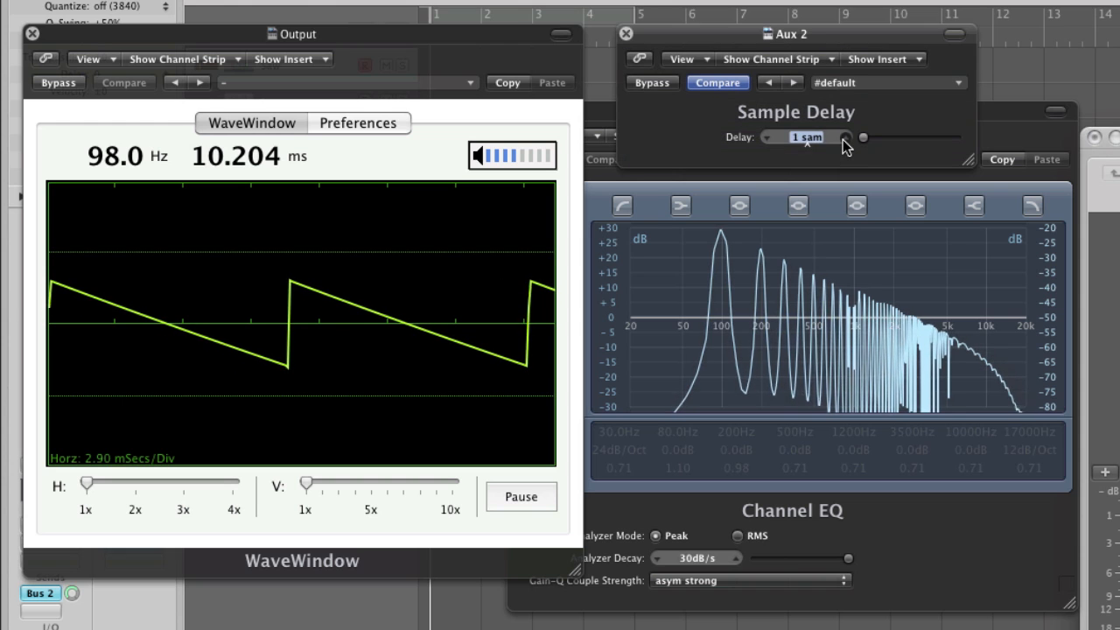
Raise the aux Sample Delay from 1 to about 204–219 samples during playback
{"action": "left_click_drag", "start_coordinate": [804, 136], "coordinate": [843, 137]}
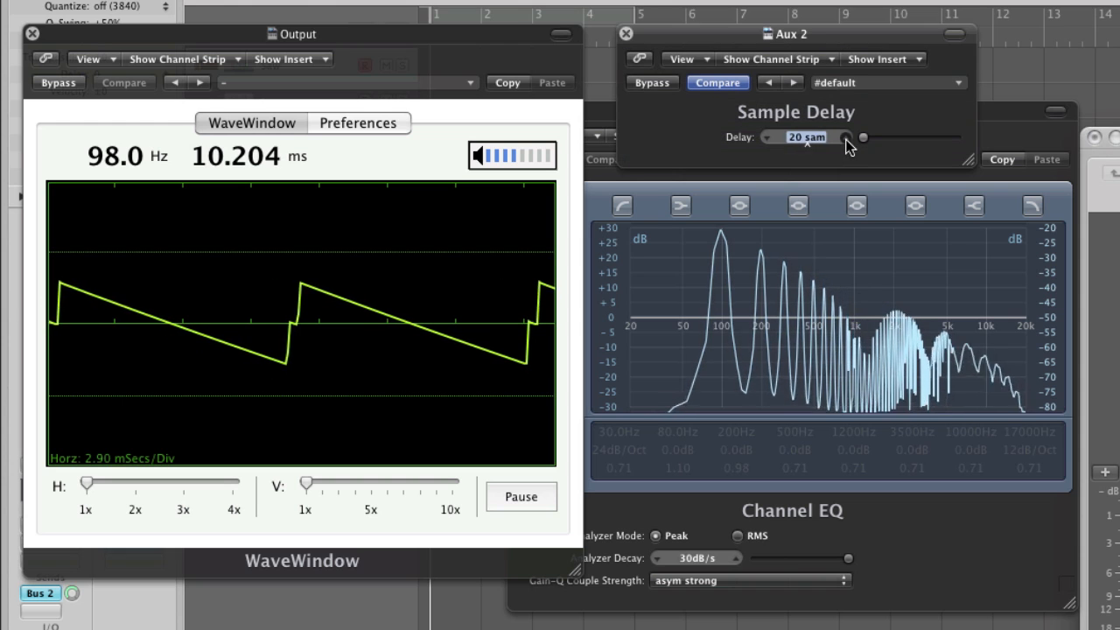
{"action": "left_click_drag", "start_coordinate": [843, 136], "coordinate": [861, 137]}
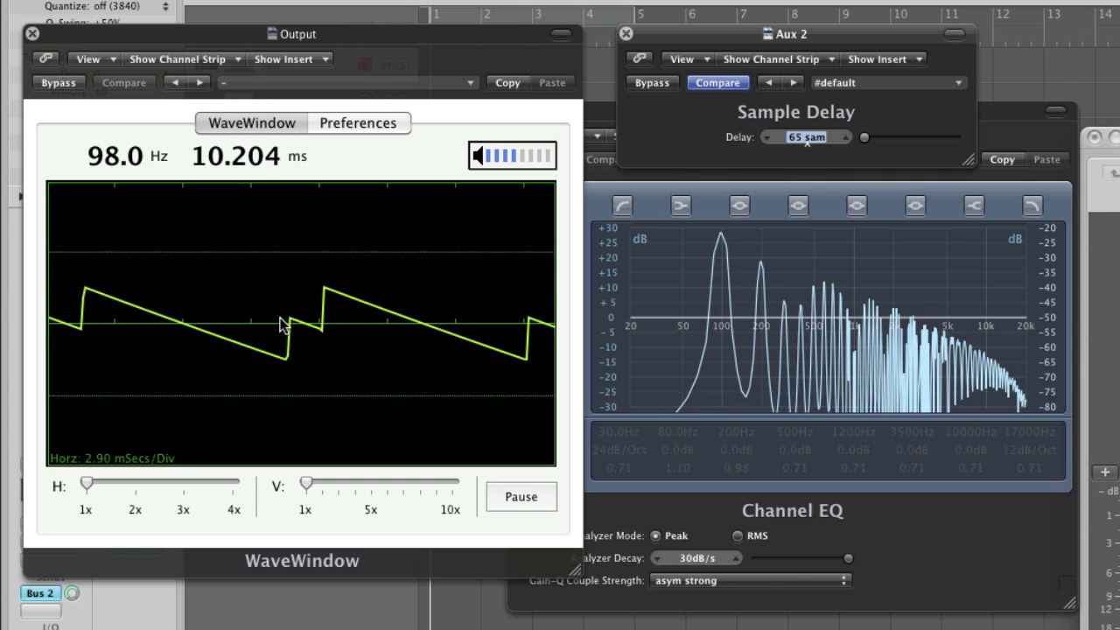
{"action": "mouse_move", "coordinate": [455, 383]}
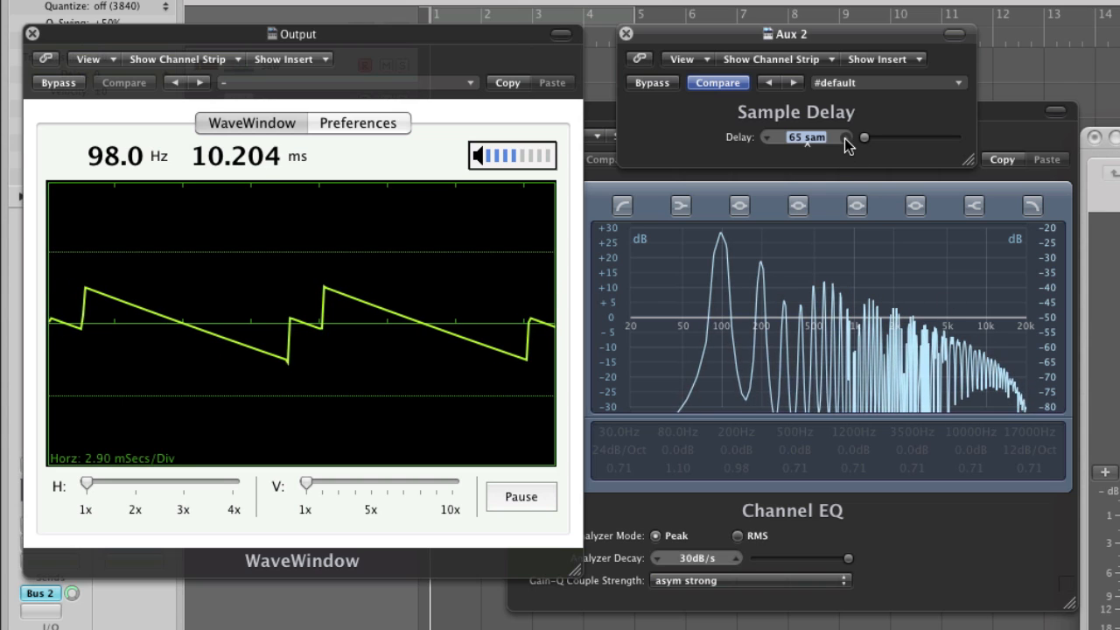
{"action": "left_click", "coordinate": [843, 137]}
{"action": "type", "text": "204"}
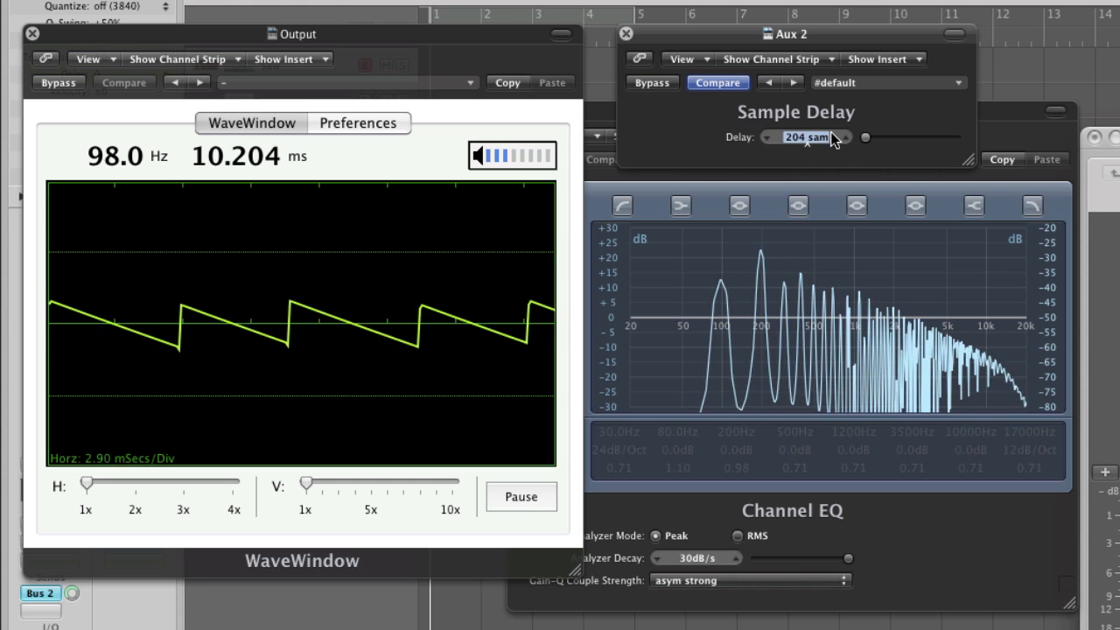
{"action": "left_click", "coordinate": [845, 133]}
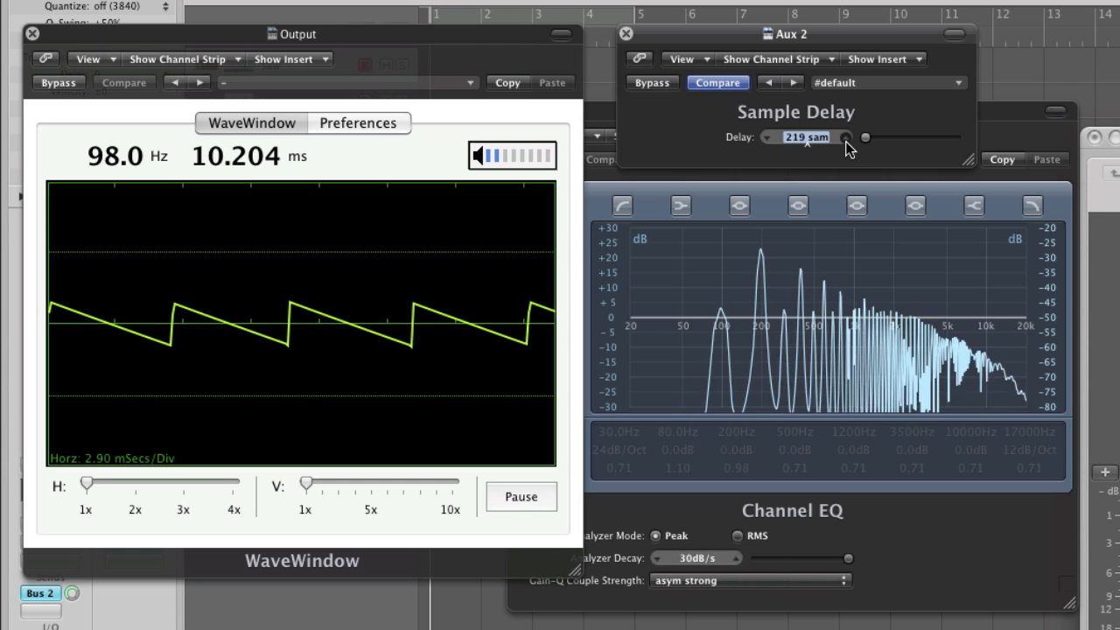
Fine-tune the aux delay to about 225 samples so the mixed saw reads 196 Hz
{"action": "left_click", "coordinate": [843, 132]}
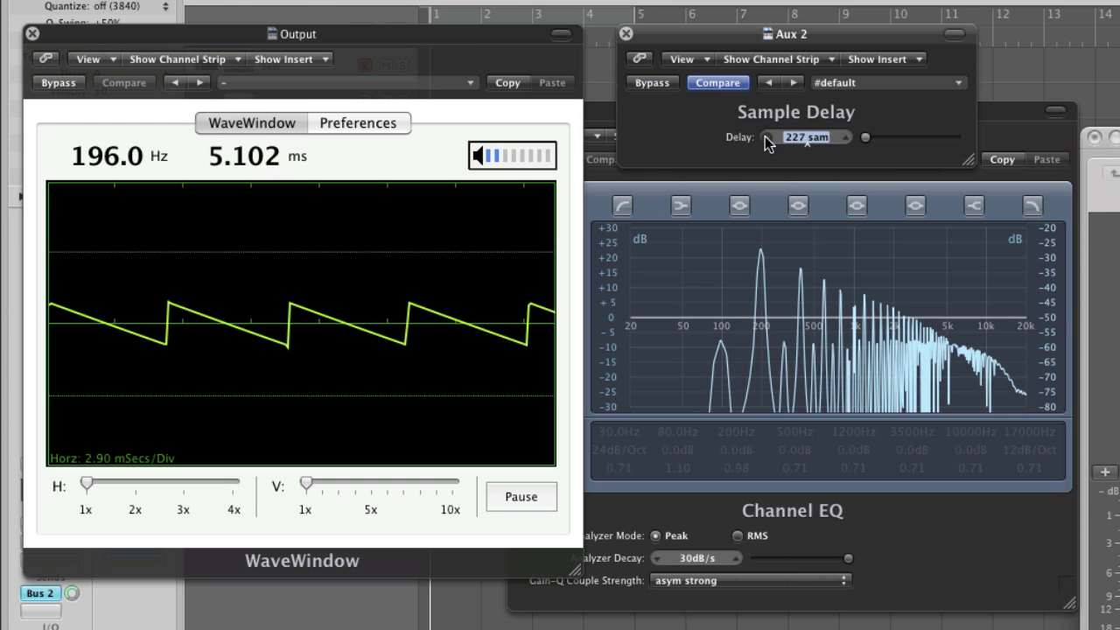
{"action": "left_click", "coordinate": [768, 140]}
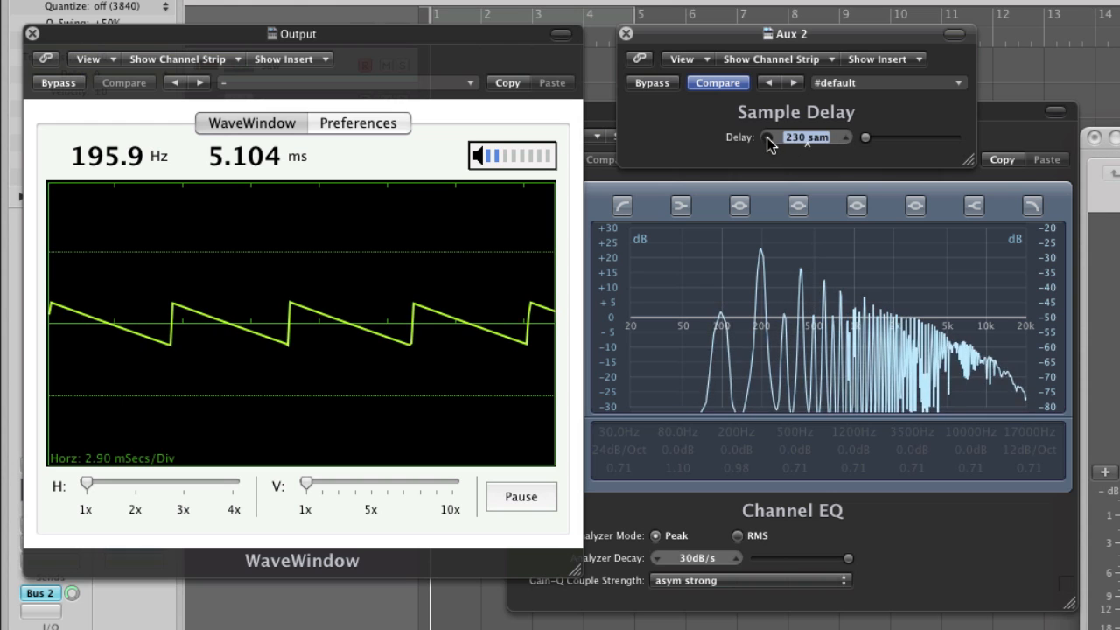
{"action": "left_click_drag", "start_coordinate": [770, 136], "coordinate": [768, 136]}
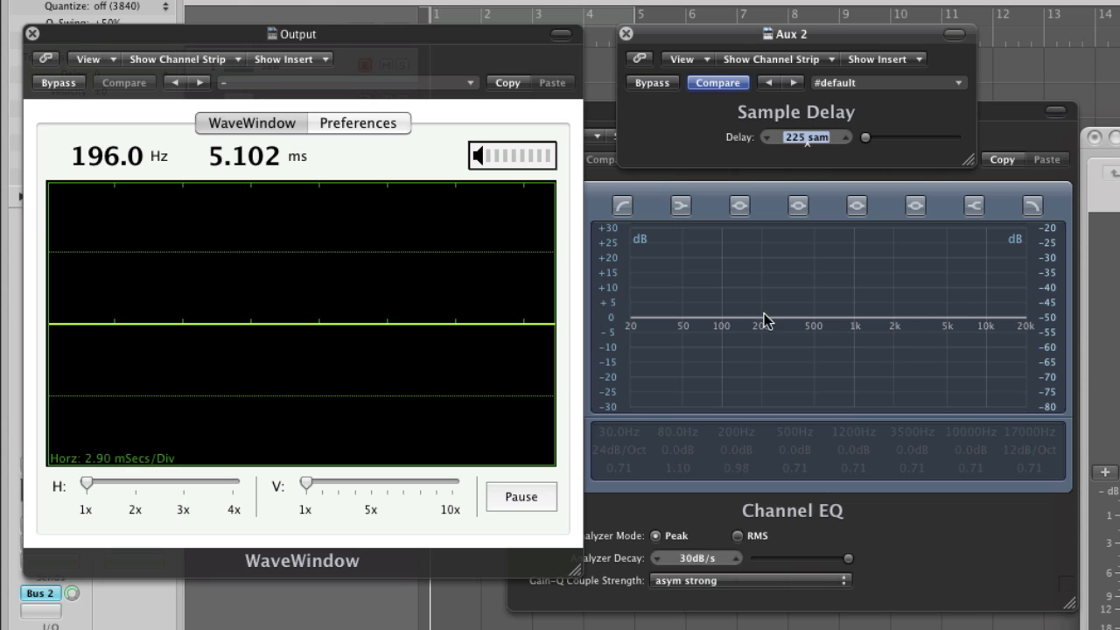
{"action": "mouse_move", "coordinate": [761, 360]}
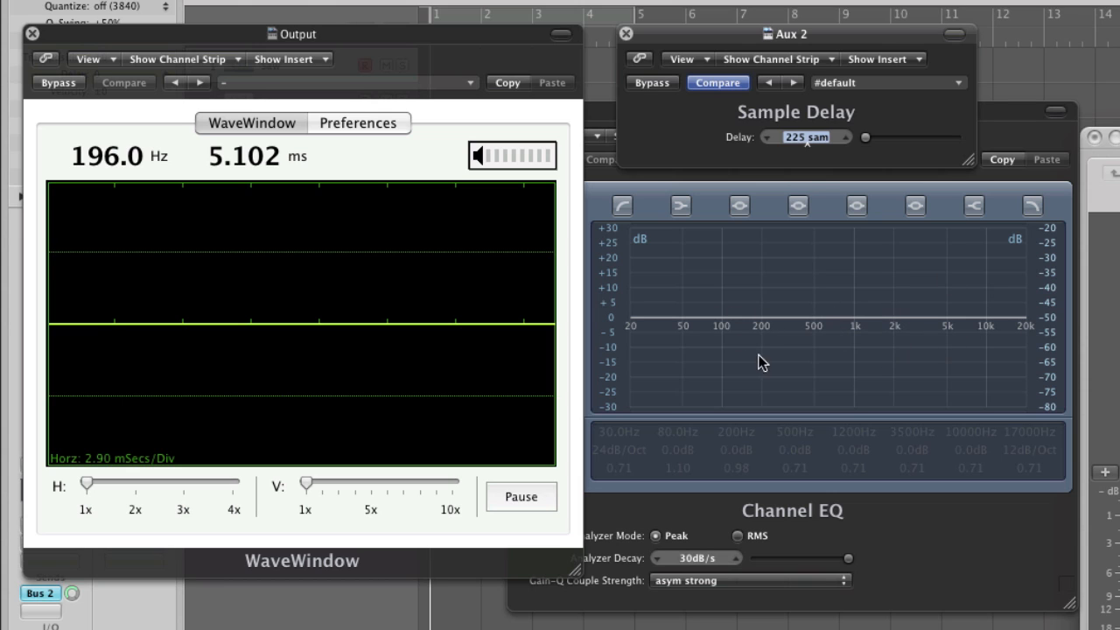
{"action": "mouse_move", "coordinate": [779, 360]}
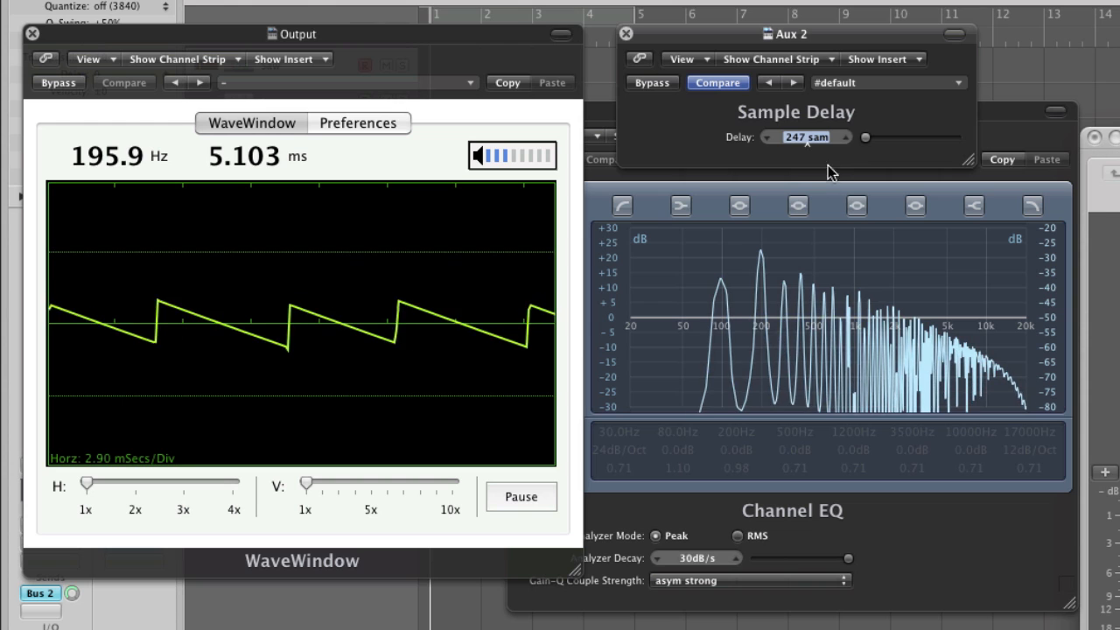
Change the aux Sample Delay to about 353 samples
{"action": "left_click", "coordinate": [804, 136]}
{"action": "type", "text": "353"}
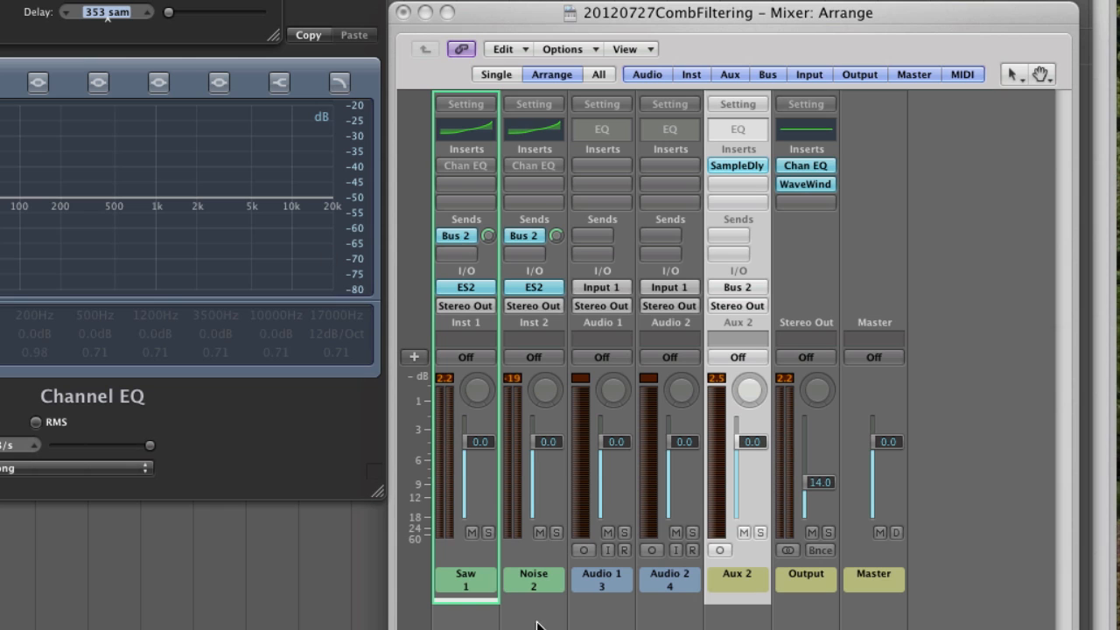
Switch to the Noise channel as the source with the aux delay back at 0 samples
{"action": "left_click", "coordinate": [532, 579]}
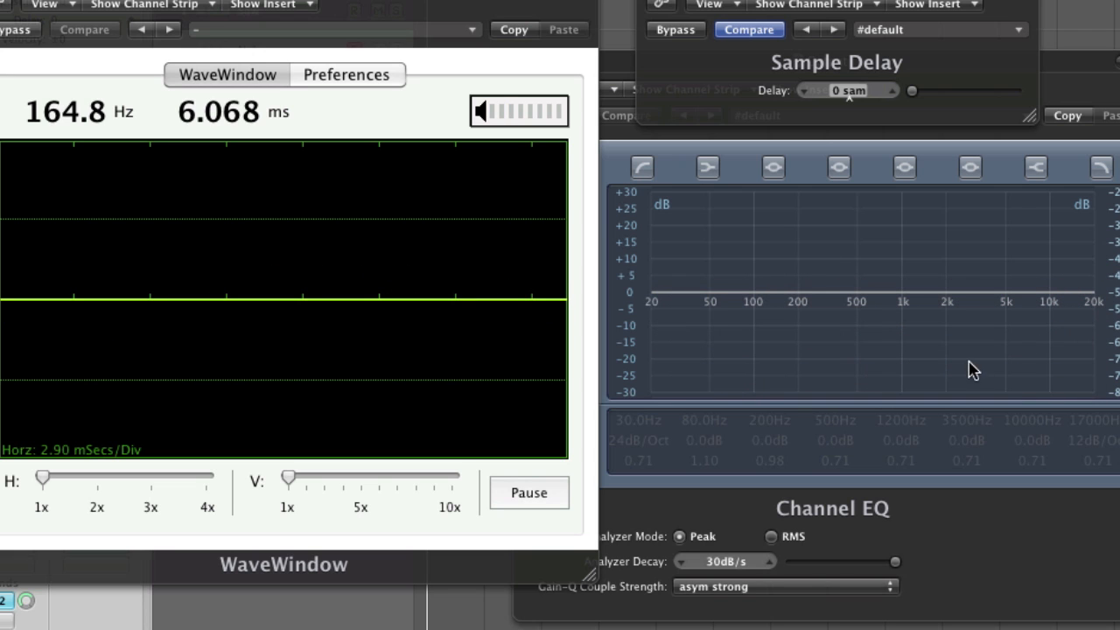
{"action": "mouse_move", "coordinate": [1036, 354]}
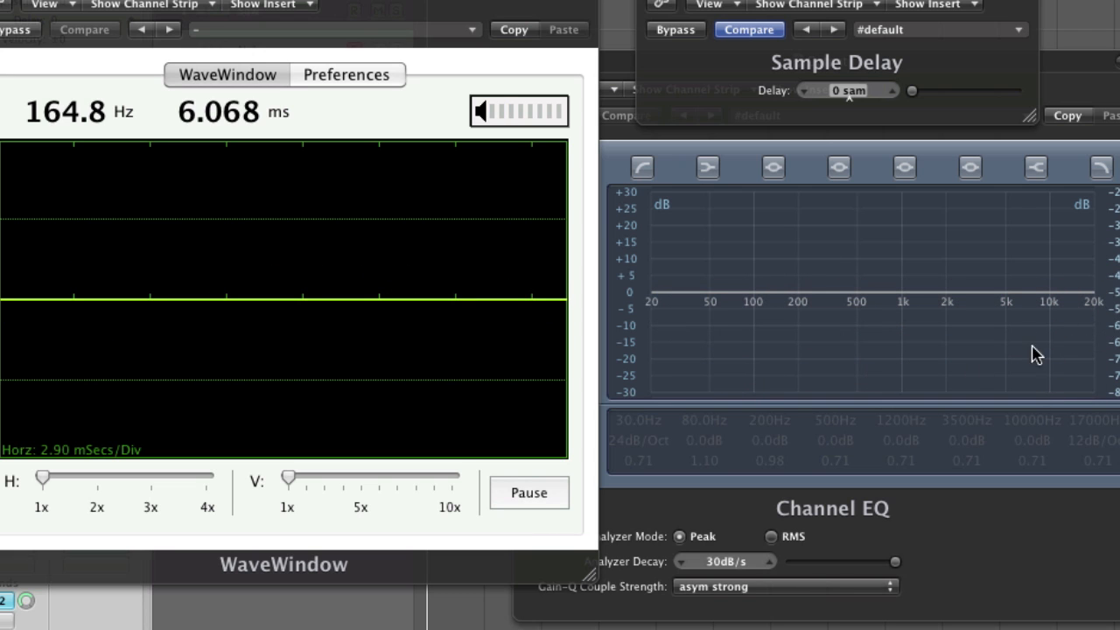
{"action": "mouse_move", "coordinate": [656, 399]}
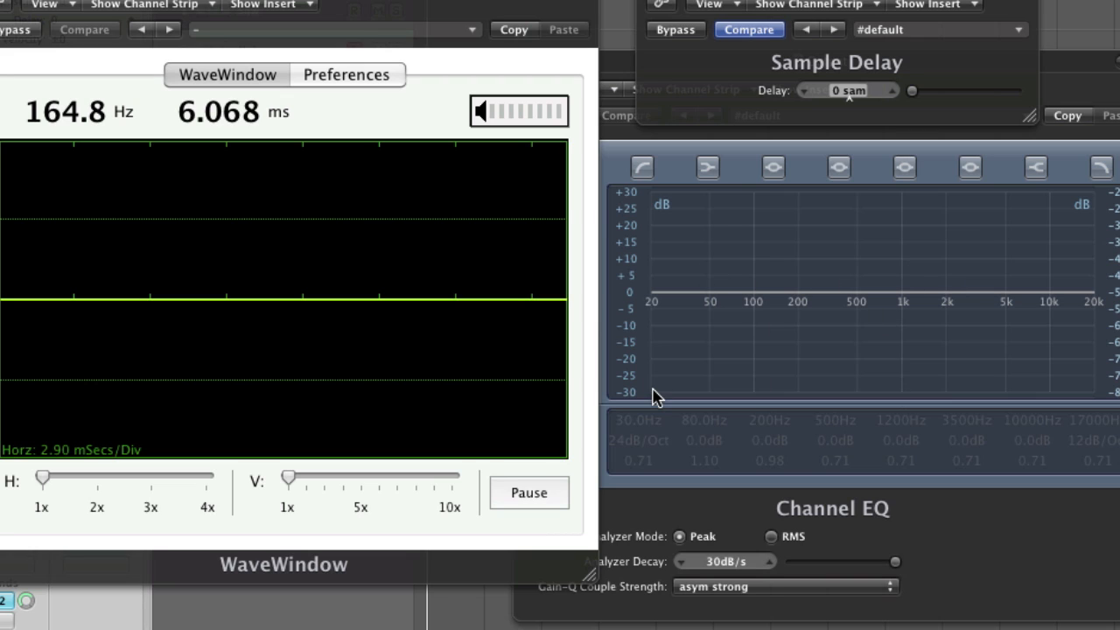
{"action": "mouse_move", "coordinate": [901, 121]}
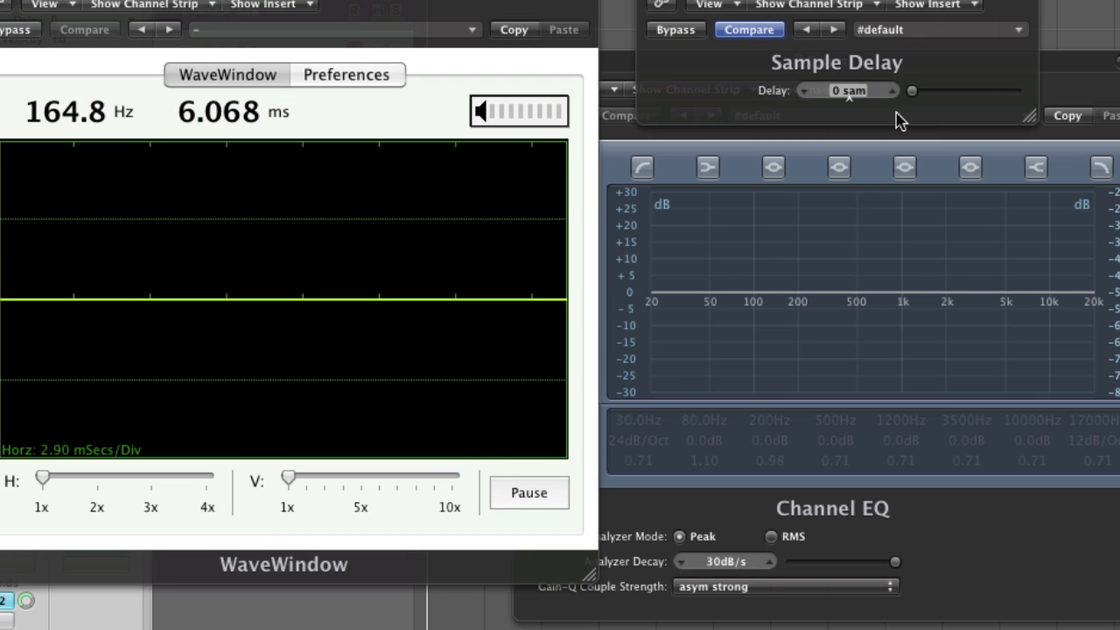
{"action": "mouse_move", "coordinate": [1028, 297]}
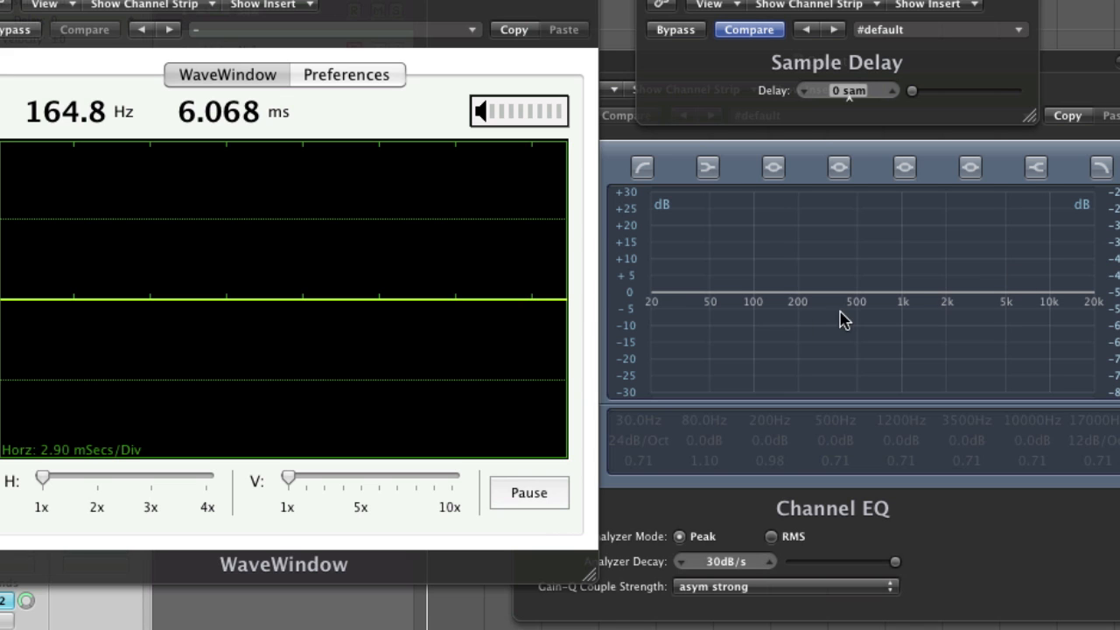
{"action": "mouse_move", "coordinate": [888, 97]}
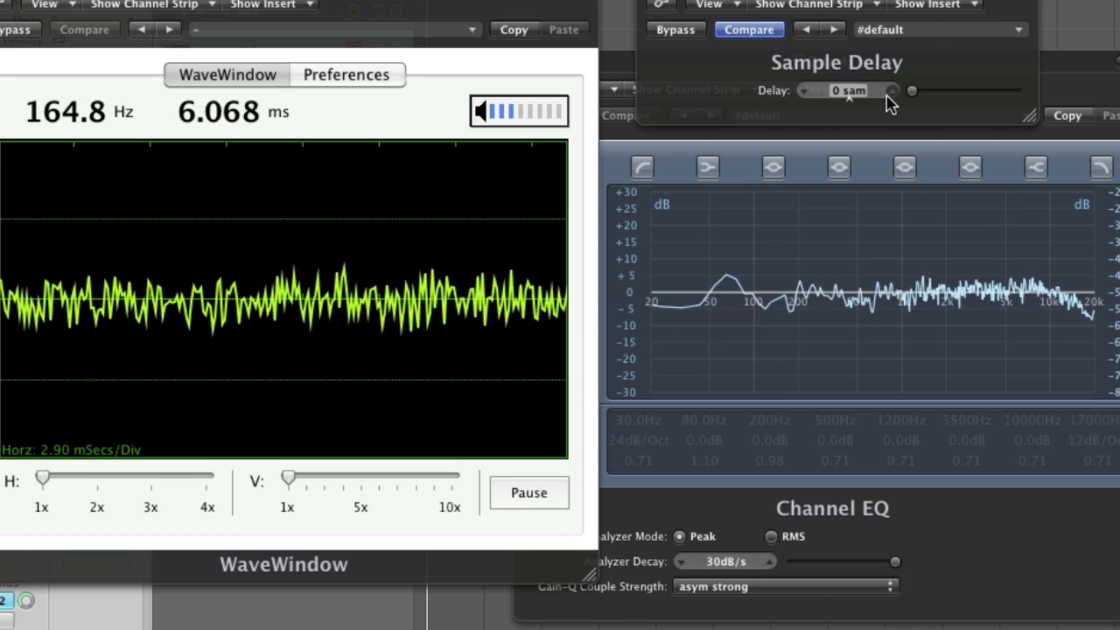
Sweep the aux delay on the noise from about 312 up to 7188 samples
{"action": "left_click", "coordinate": [892, 86]}
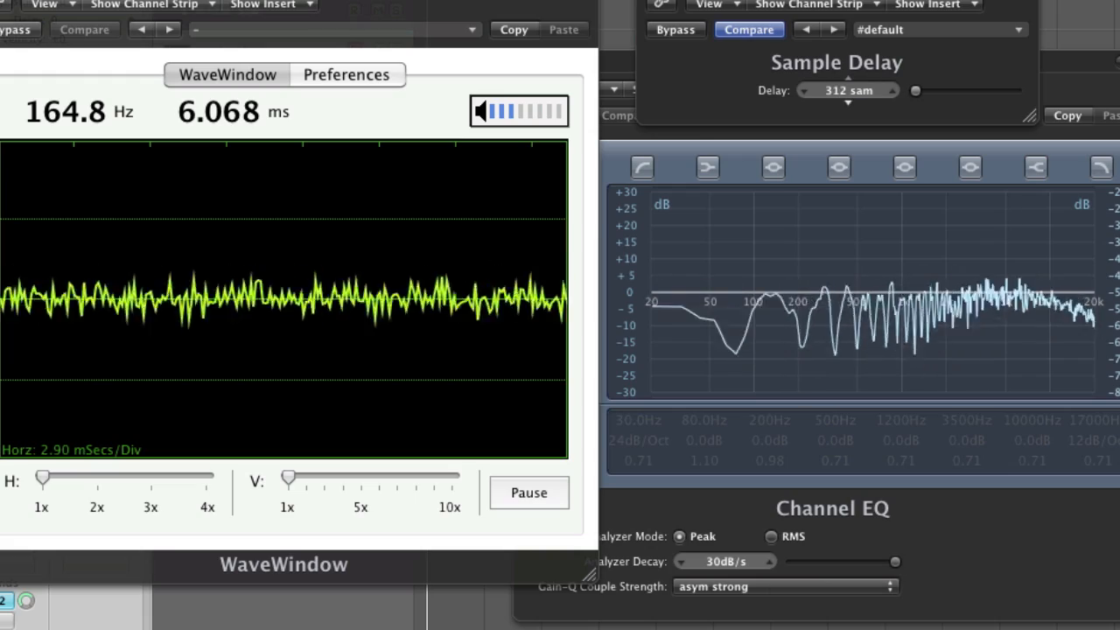
{"action": "left_click", "coordinate": [846, 84]}
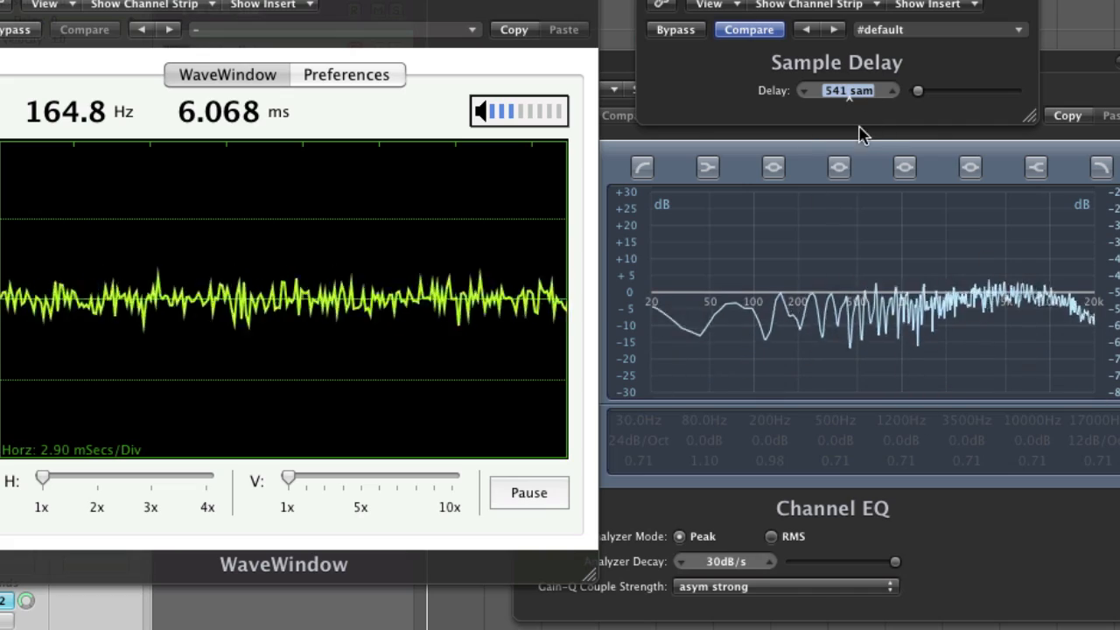
{"action": "left_click_drag", "start_coordinate": [846, 91], "coordinate": [846, 79]}
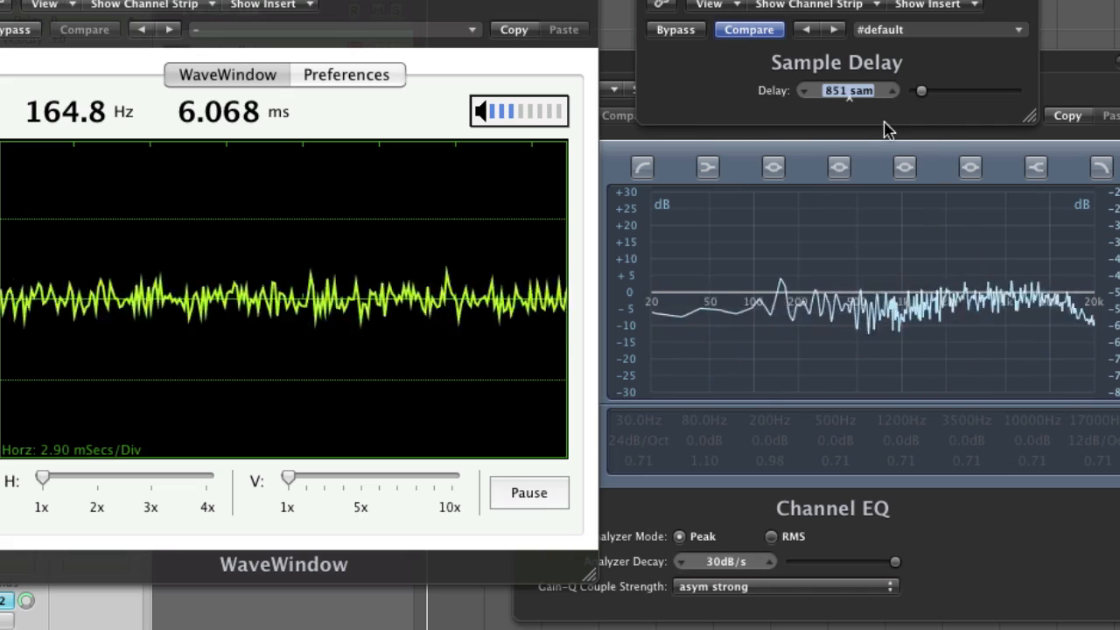
{"action": "left_click_drag", "start_coordinate": [920, 91], "coordinate": [989, 91]}
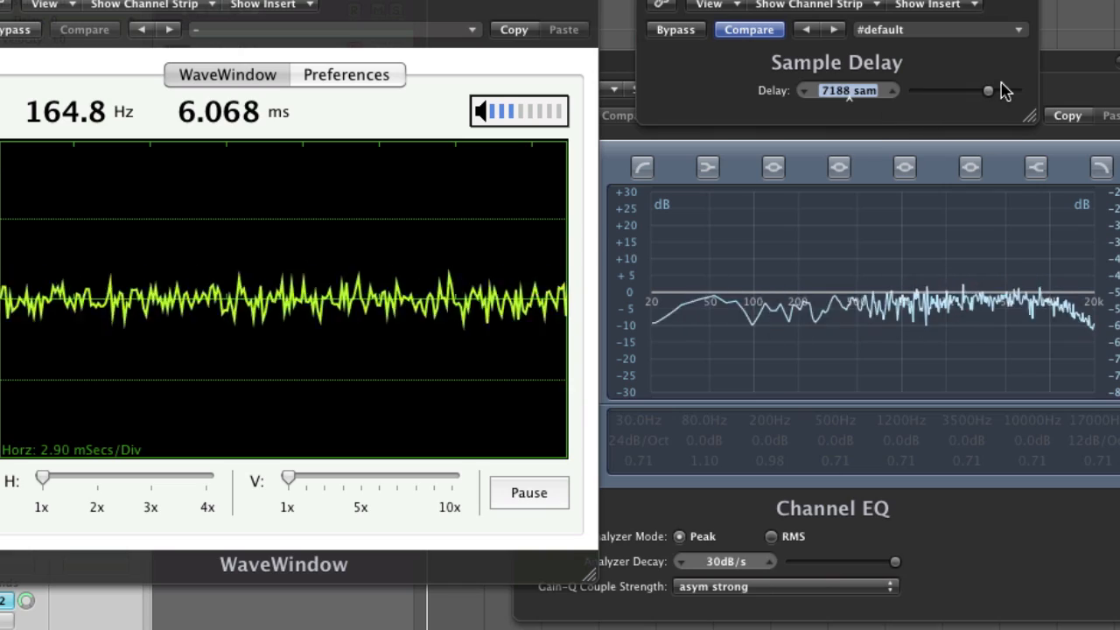